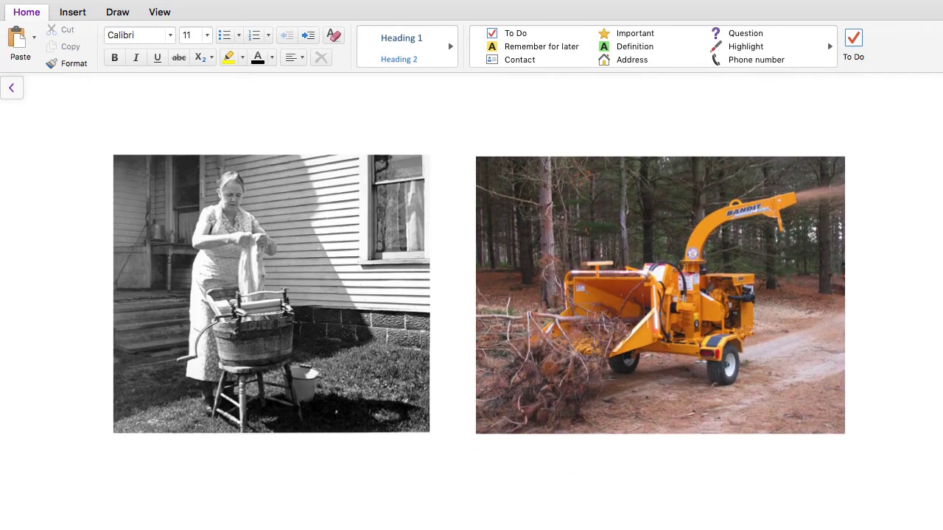
Scroll down Counting Lines.cpp to reach the commented function-body lines 6–8.
scroll(down, 3)
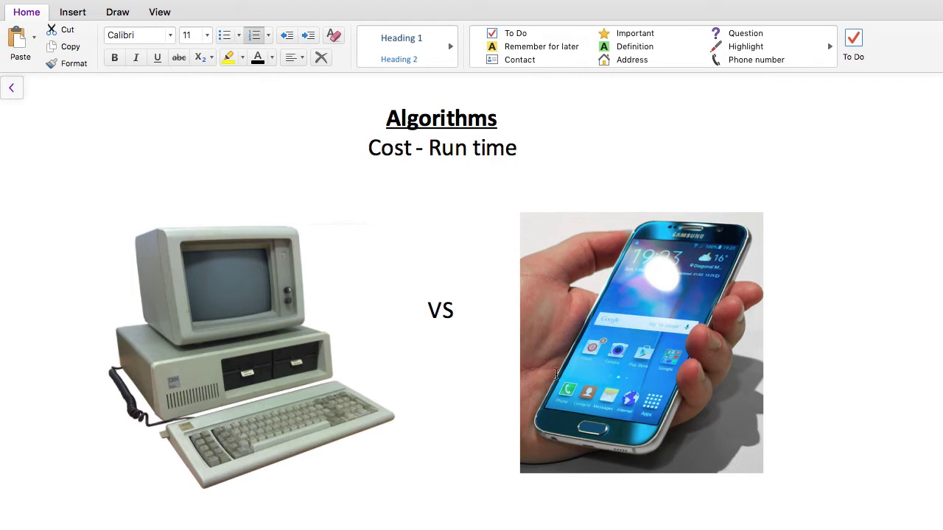
mouse_move(442, 450)
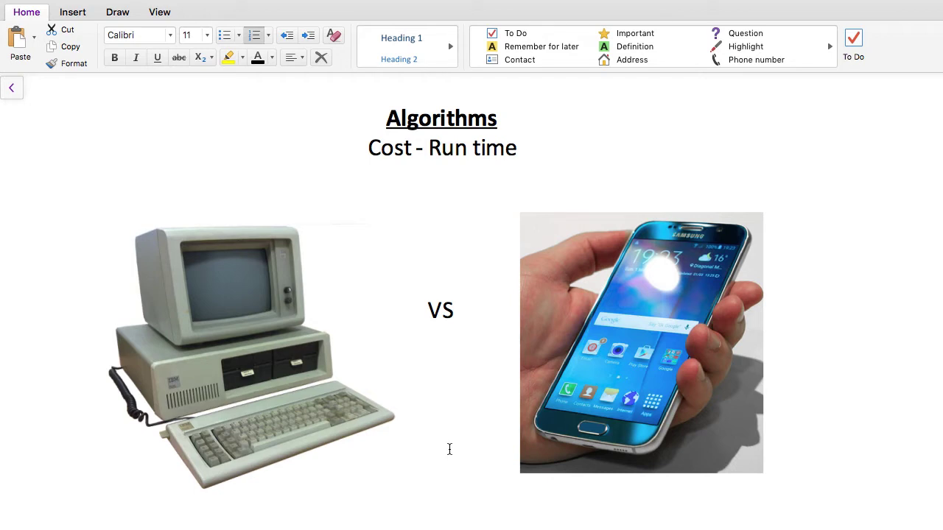
mouse_move(453, 445)
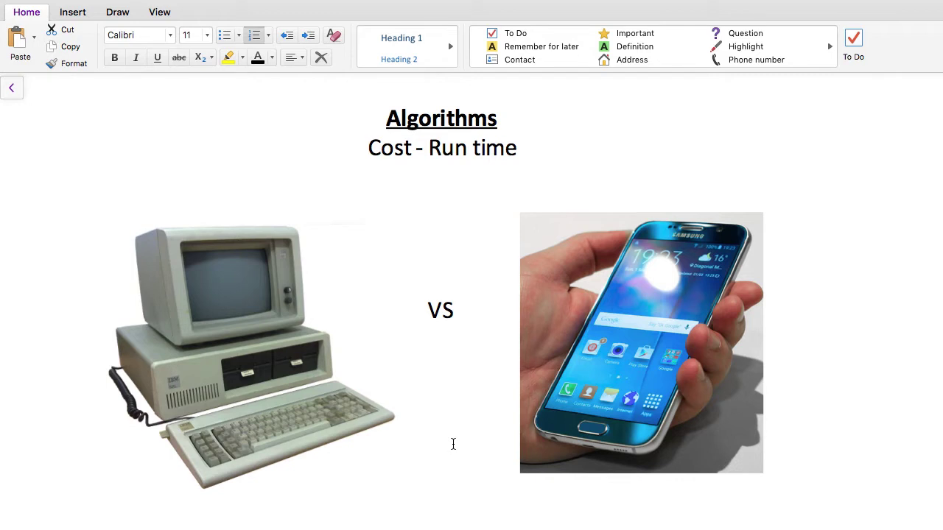
mouse_move(288, 341)
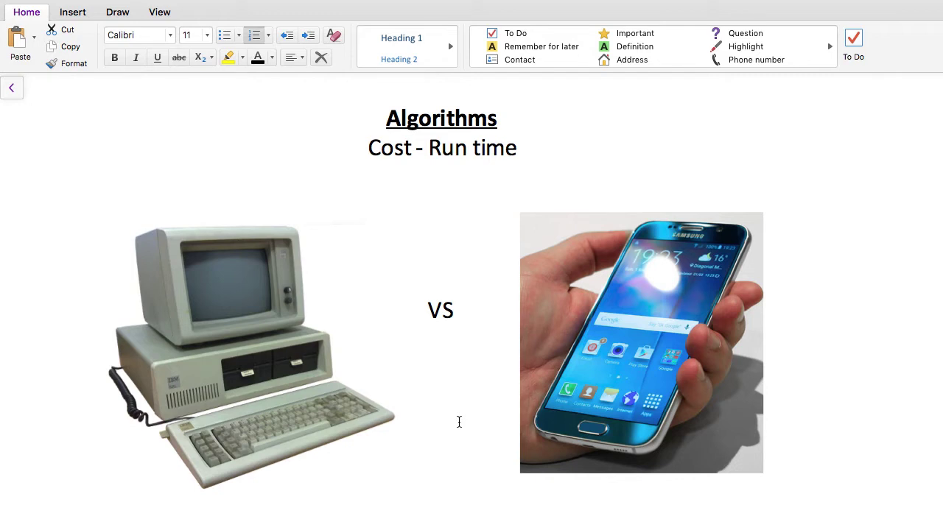
mouse_move(439, 382)
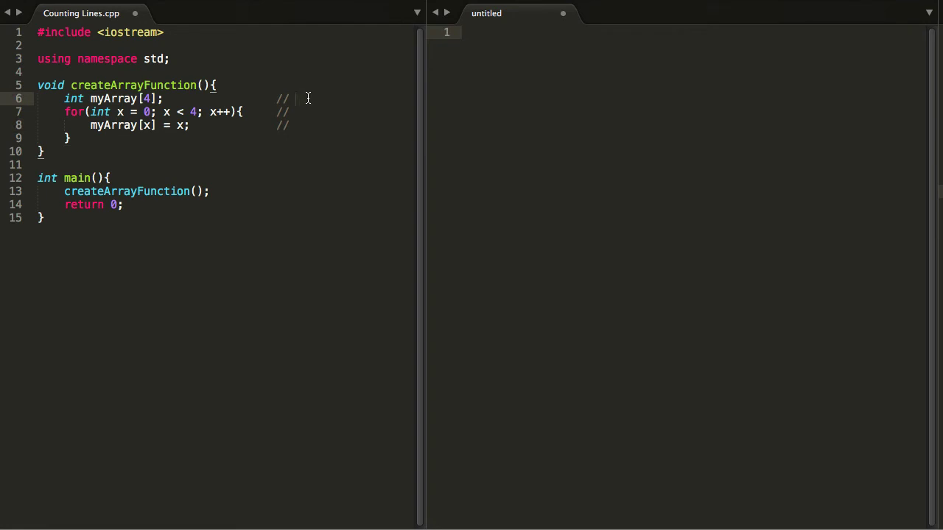
Number lines 6–8 with comments 1, 2 and 3, then add 4 to the loop line.
text(1)
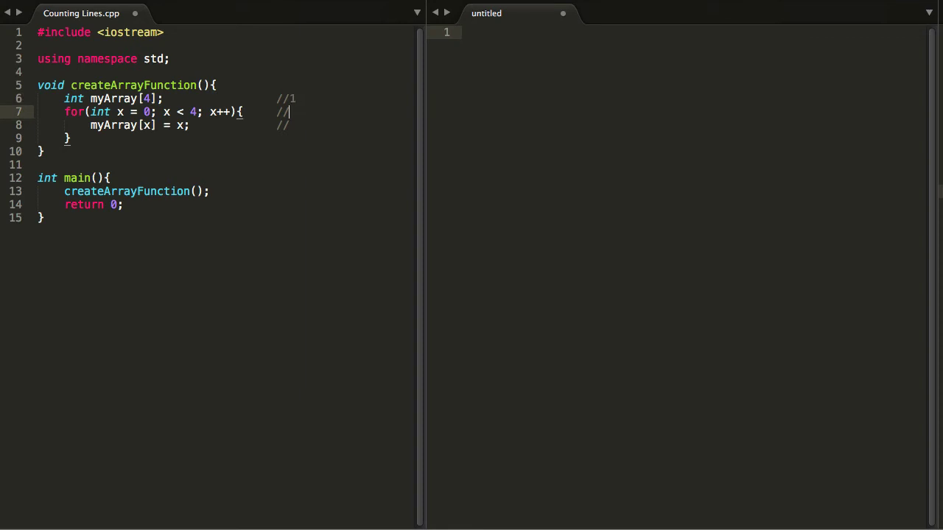
text(2)
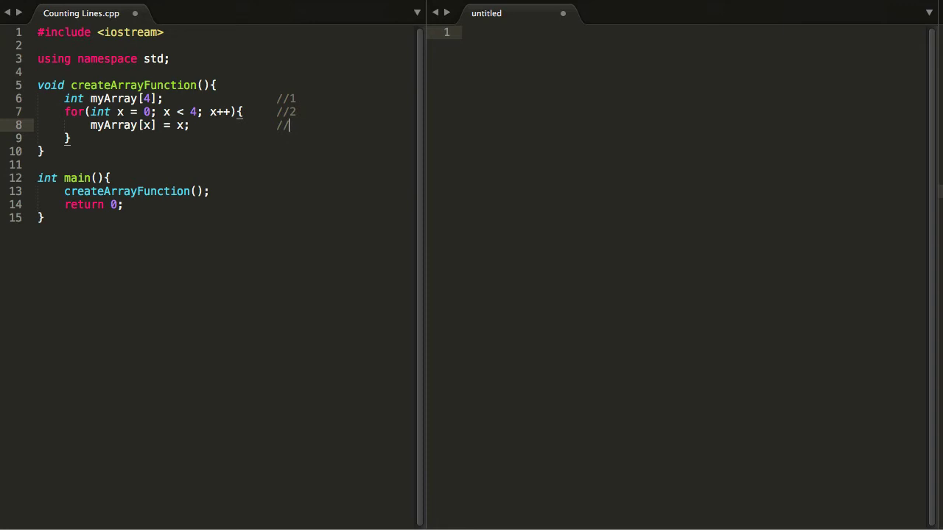
text(3)
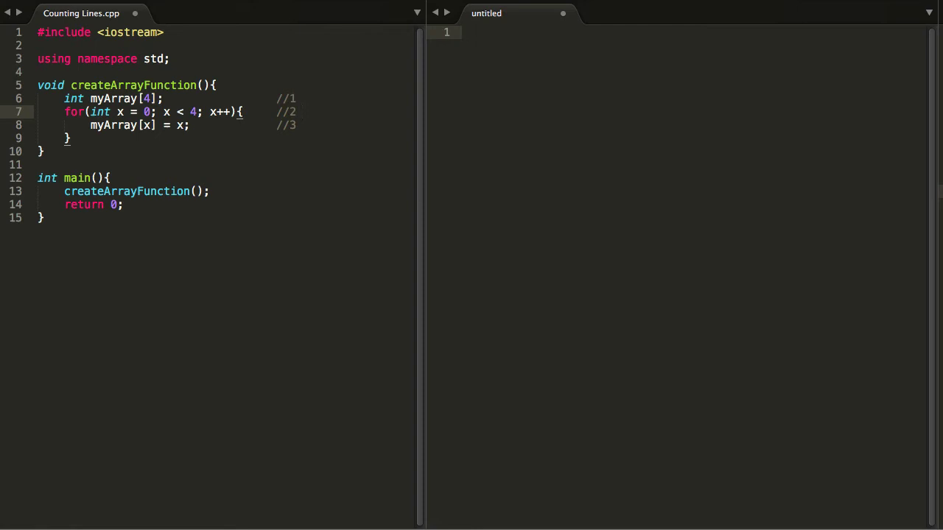
text(4)
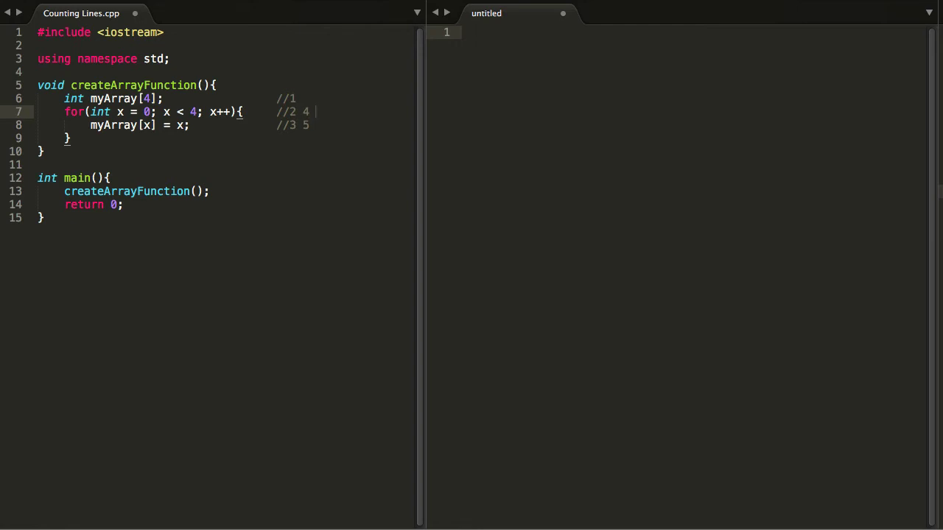
Continue the loop and body comments with counts 6, 7, 8, 9 and 10.
text(6)
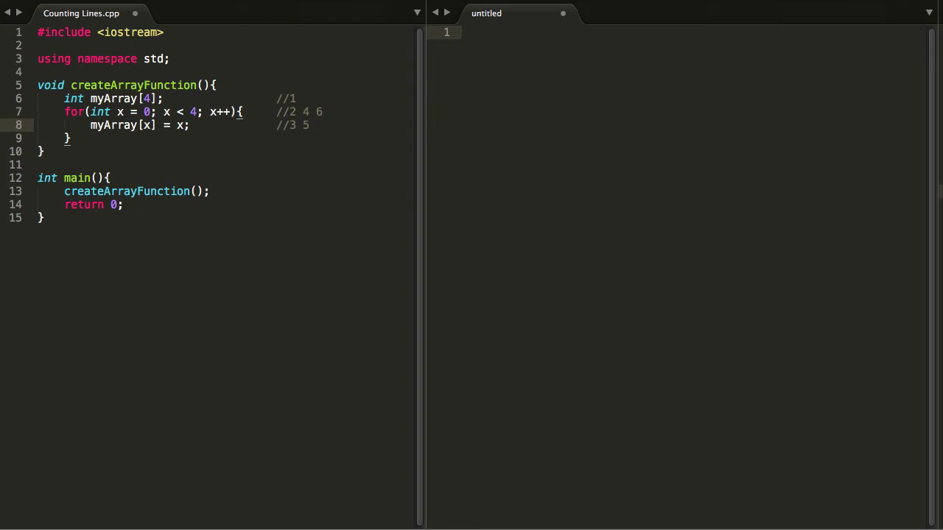
text(7)
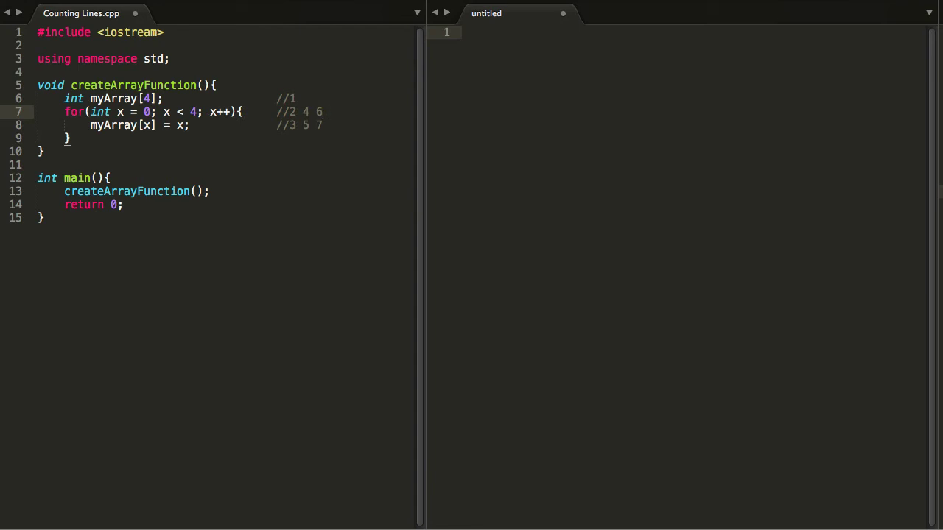
text(8)
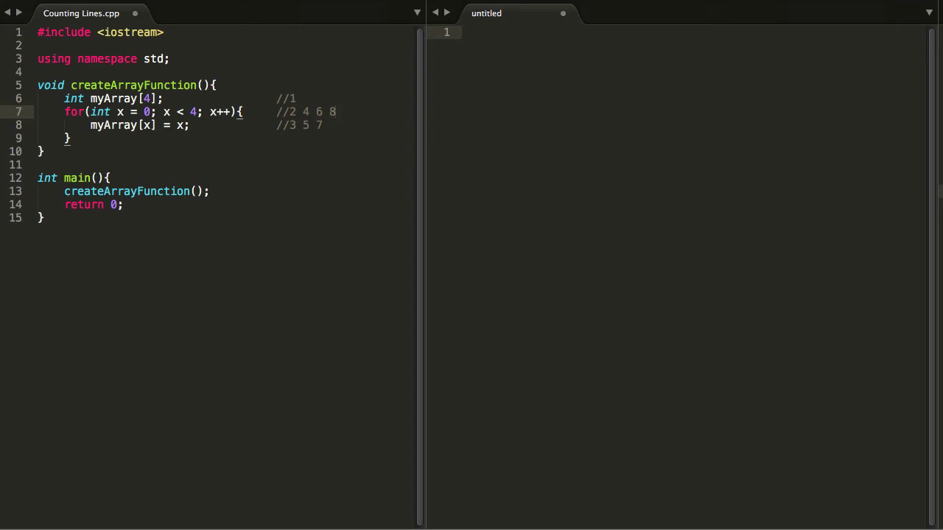
mouse_move(293, 112)
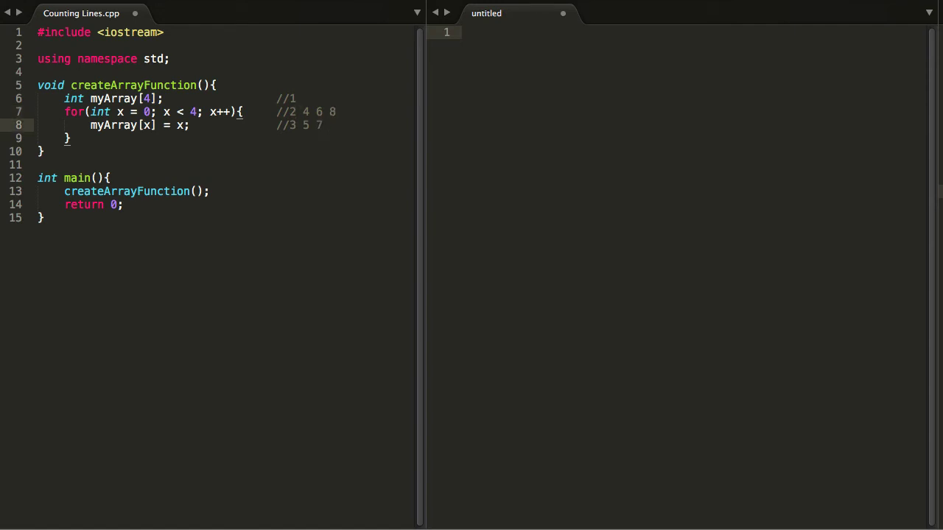
text(9)
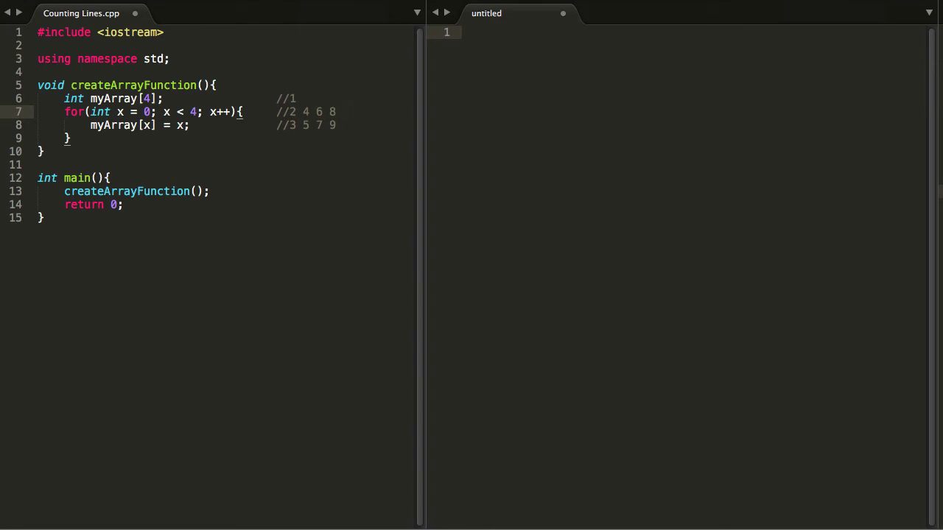
text(10)
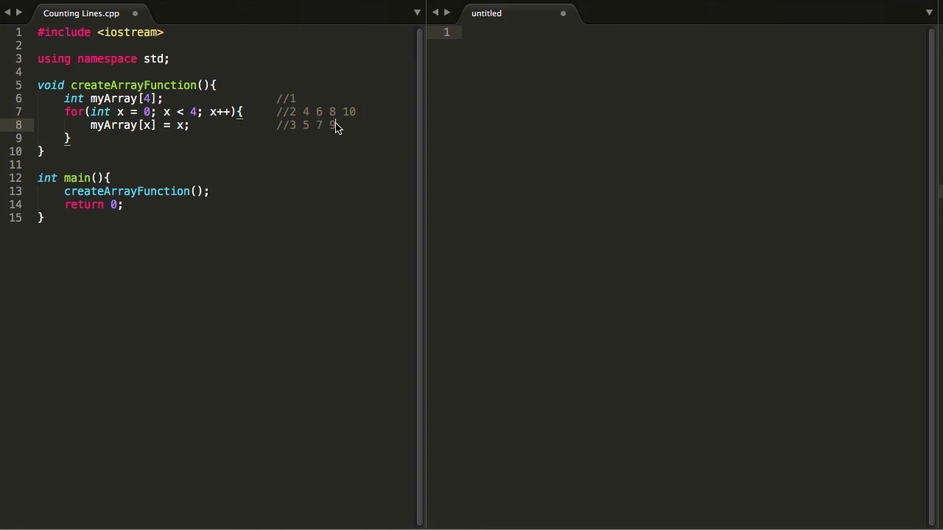
mouse_move(230, 156)
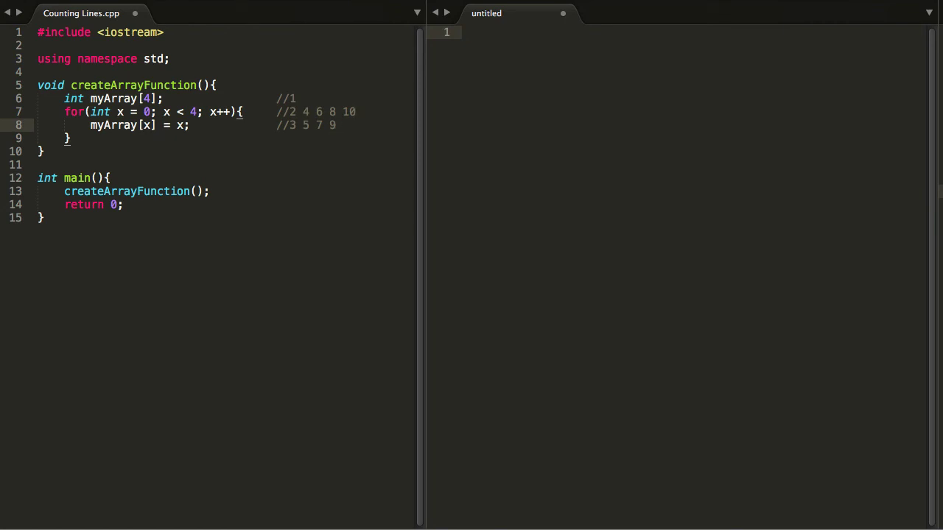
mouse_move(378, 151)
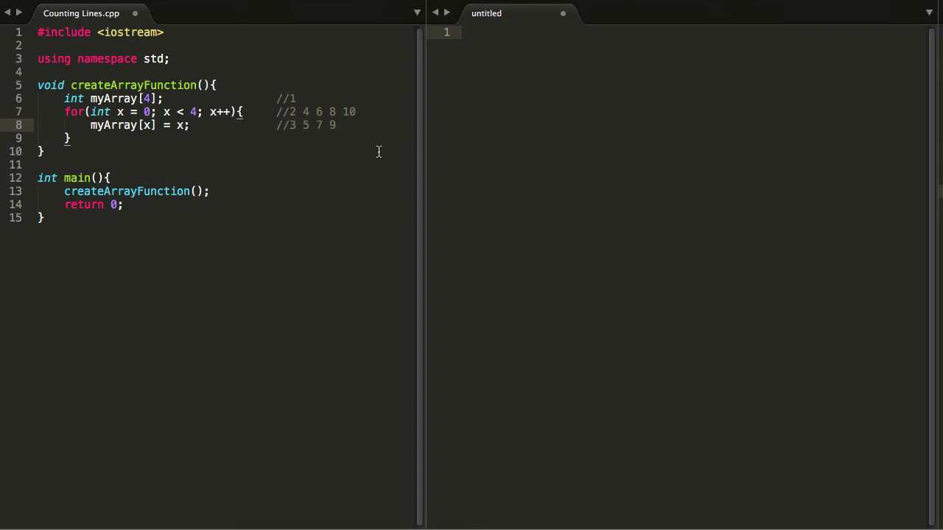
mouse_move(111, 114)
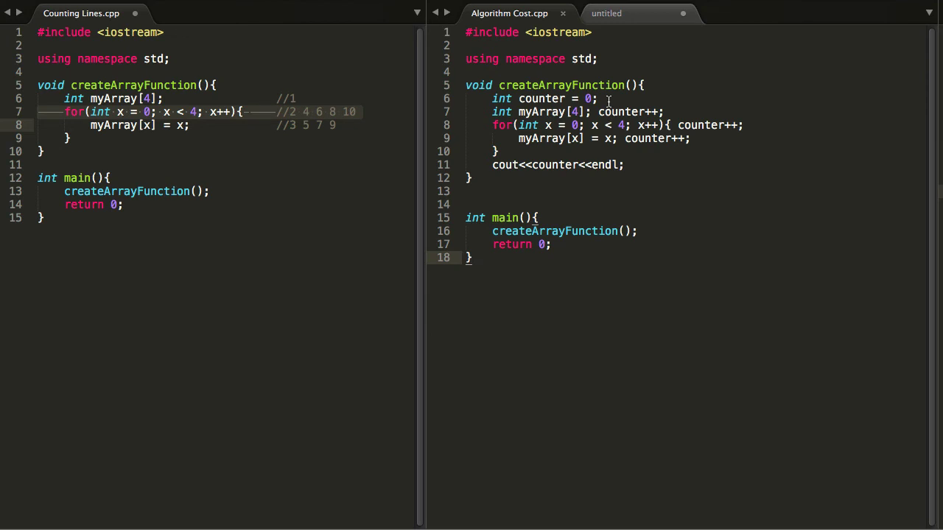
mouse_move(604, 98)
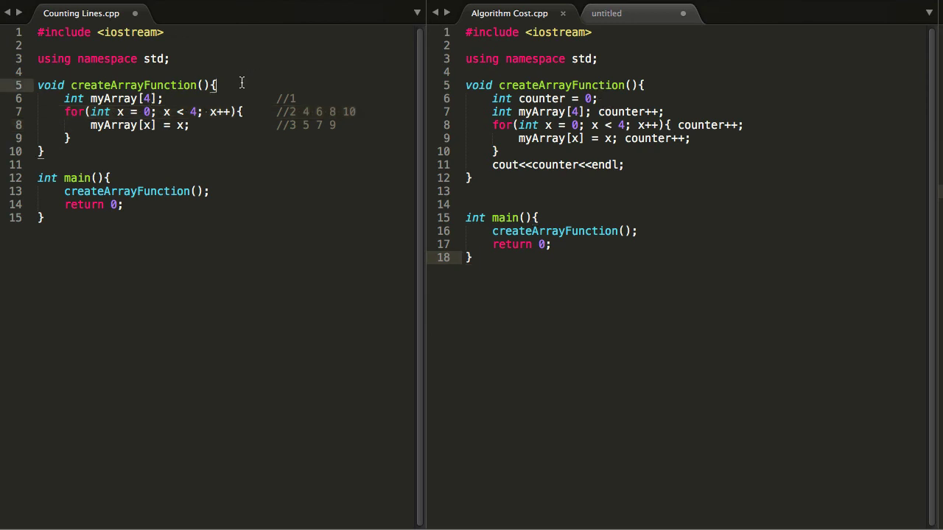
Insert a blank line after the function header, then select Algorithm Cost.cpp's counter increments.
key(enter)
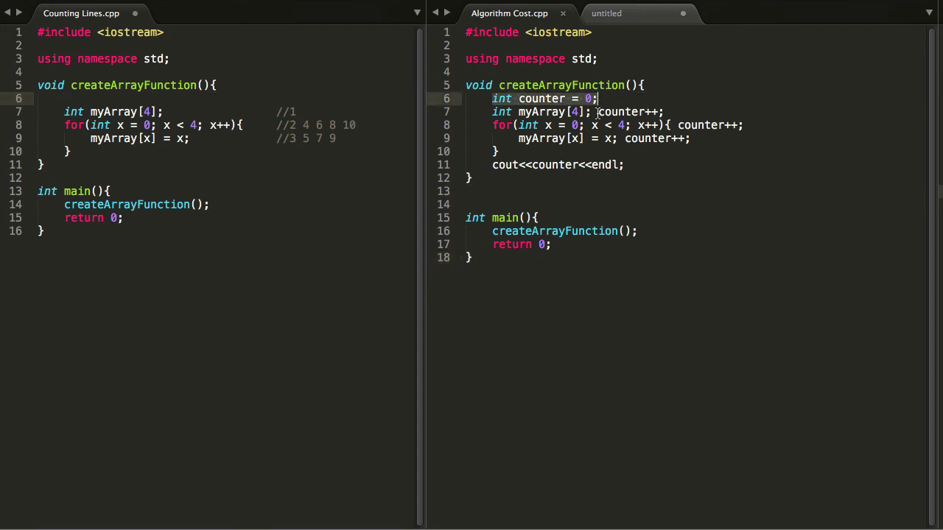
click(590, 112)
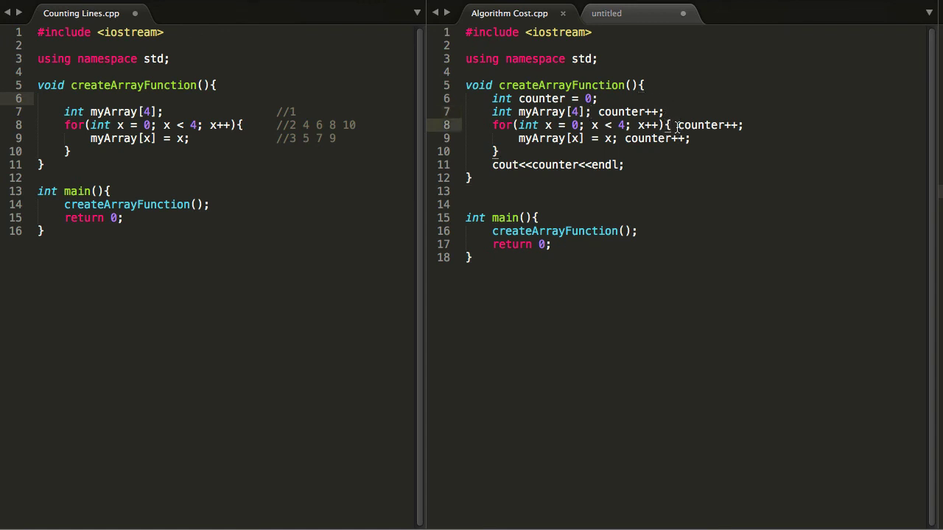
double_click(707, 125)
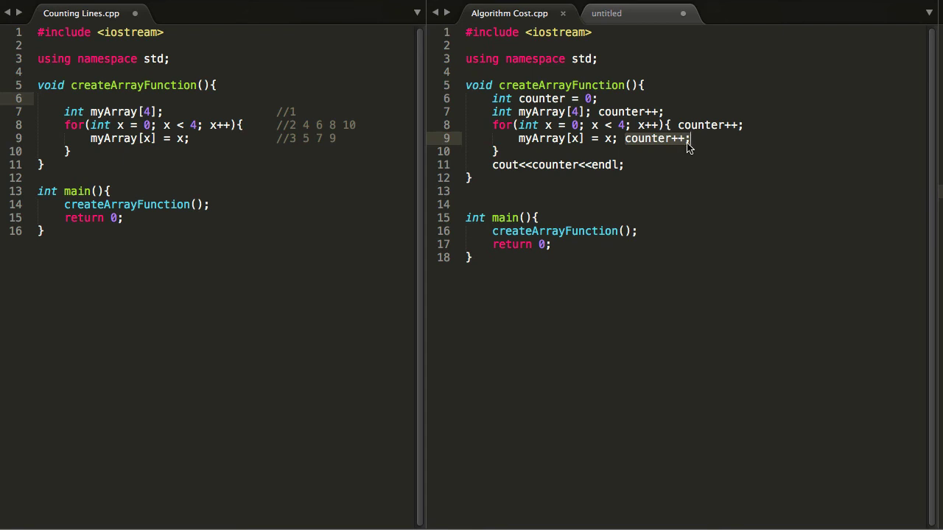
mouse_move(534, 170)
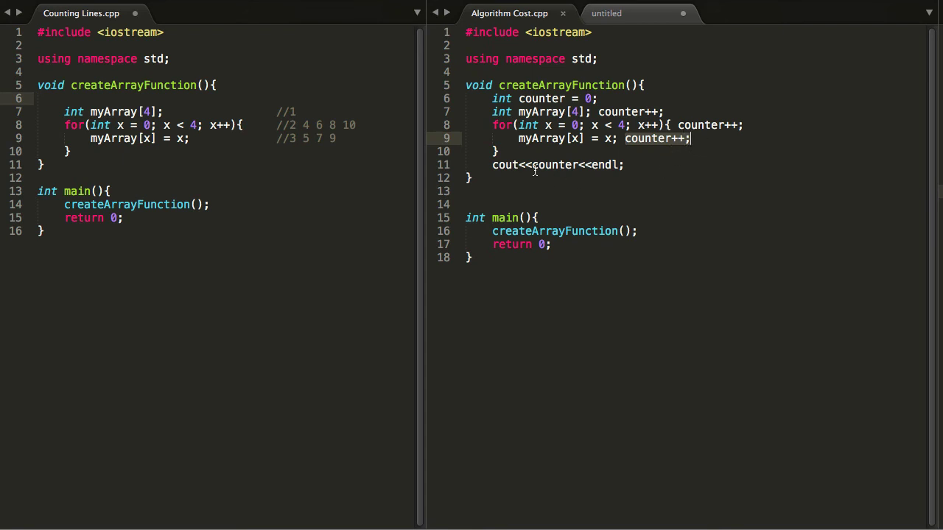
mouse_move(615, 165)
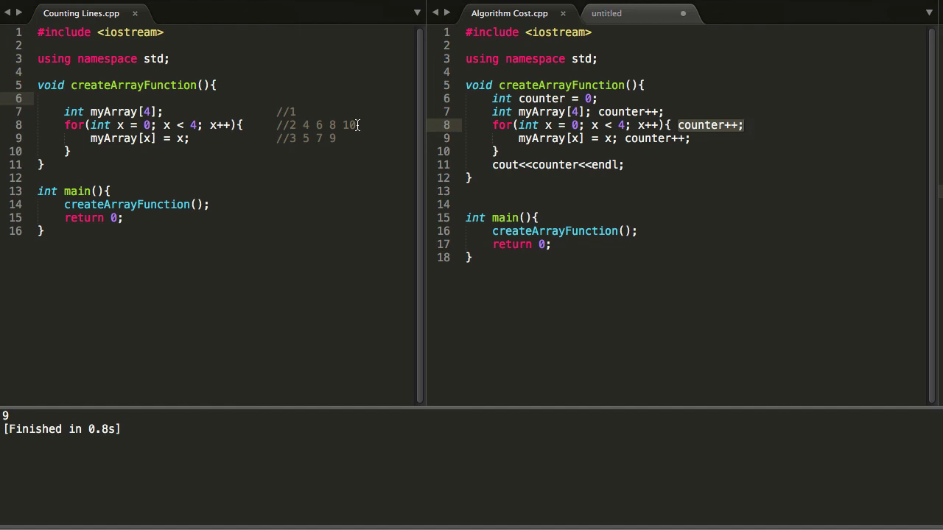
mouse_move(582, 155)
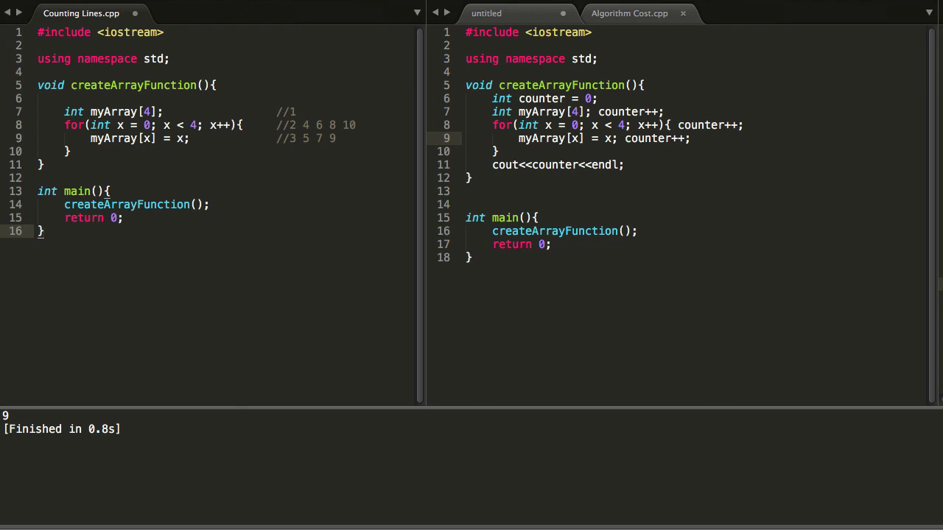
mouse_move(309, 187)
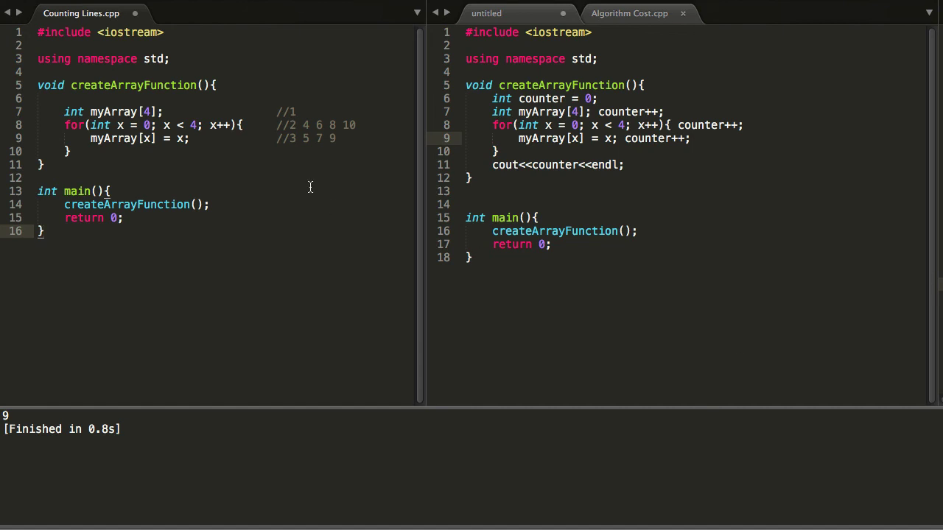
mouse_move(337, 177)
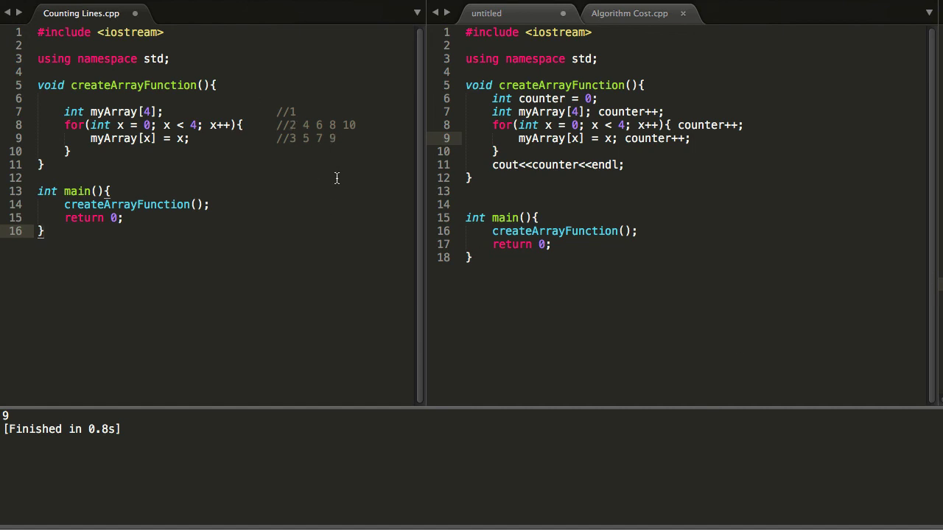